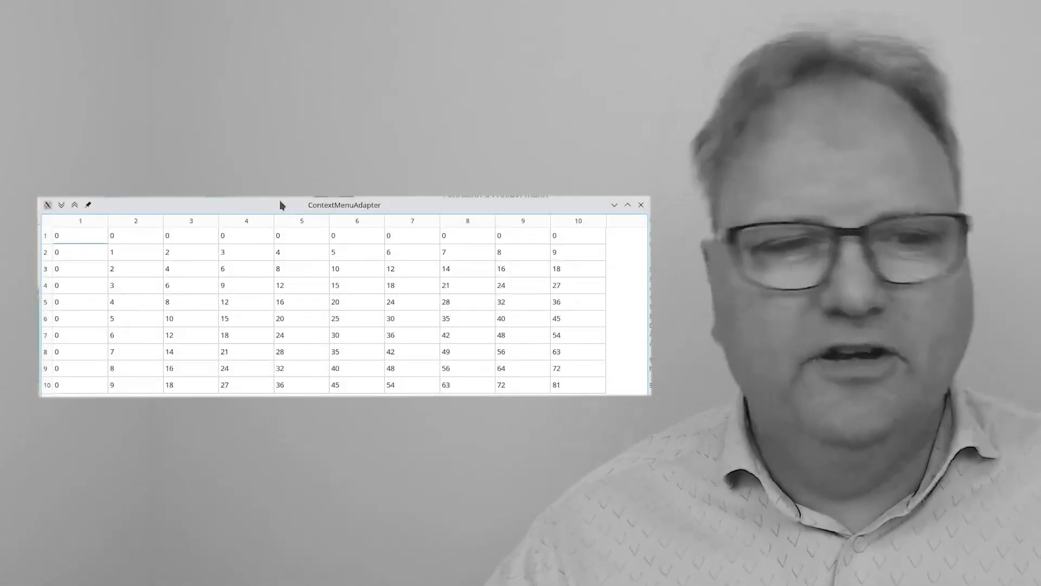
# - Select the cell holding 9, open its context menu, and choose Negate
pyautogui.click(245, 285)
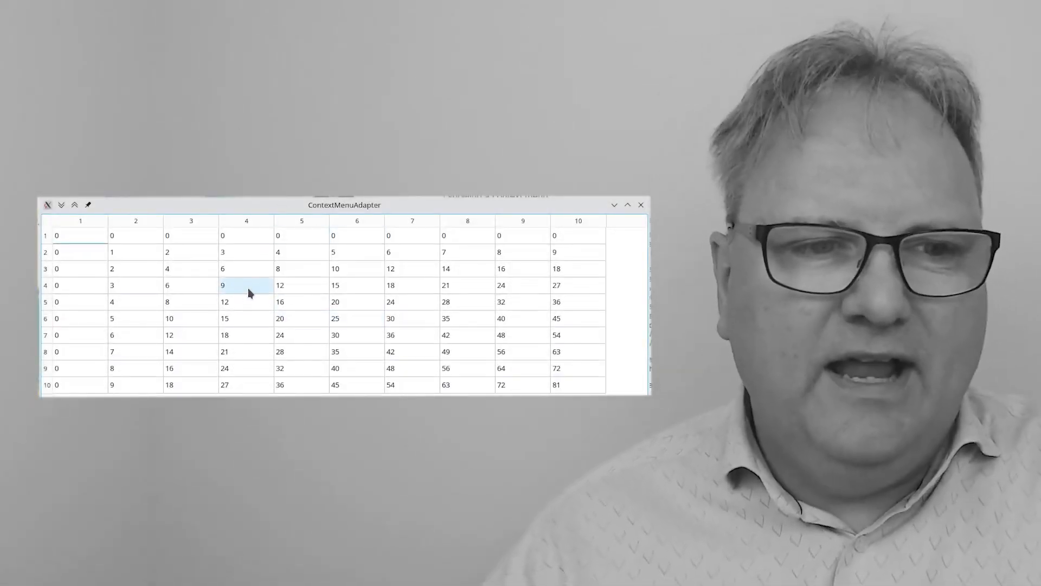
pyautogui.rightClick(245, 285)
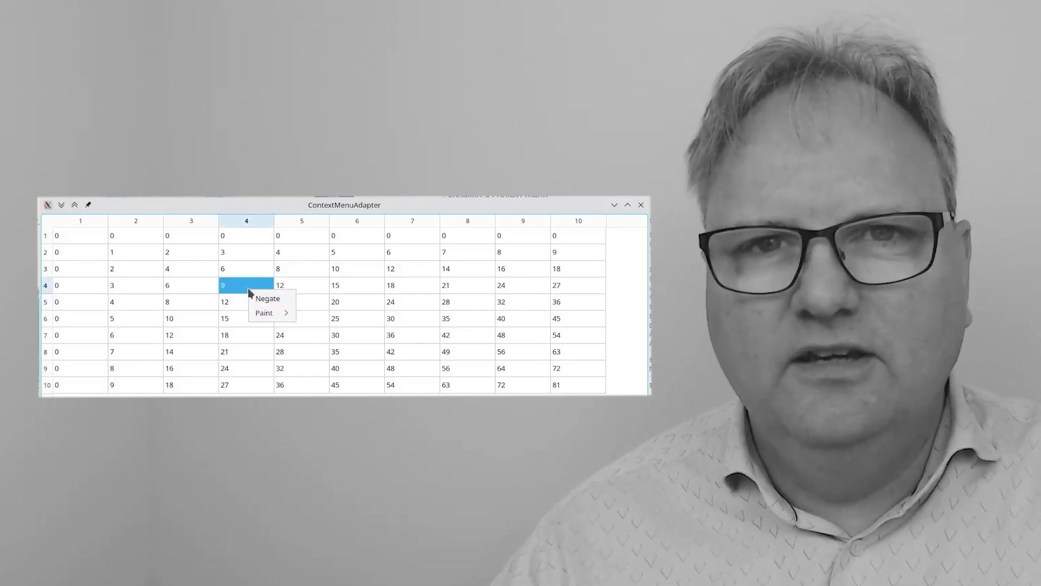
pyautogui.moveTo(267, 298)
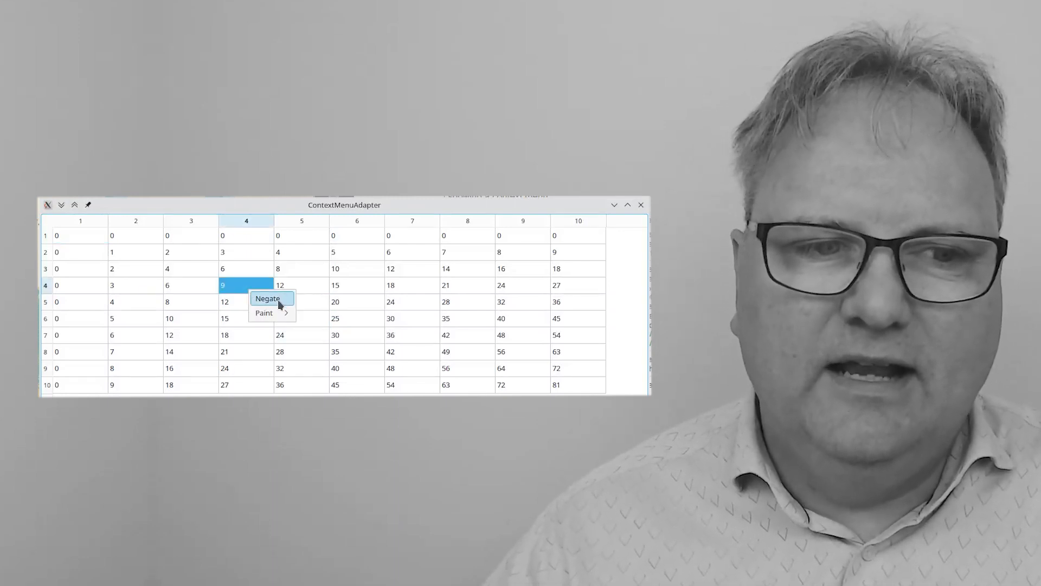
pyautogui.click(267, 297)
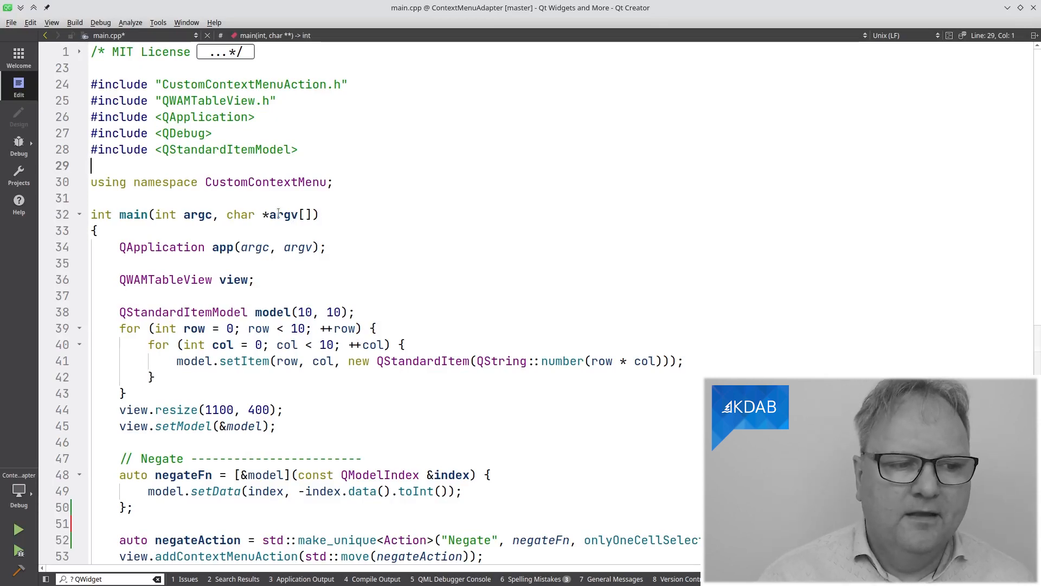
# - Review main.cpp's onlyOneCellSelected Negate condition and the addColor Paint/Blue and Paint/Red actions
pyautogui.scroll(-3)
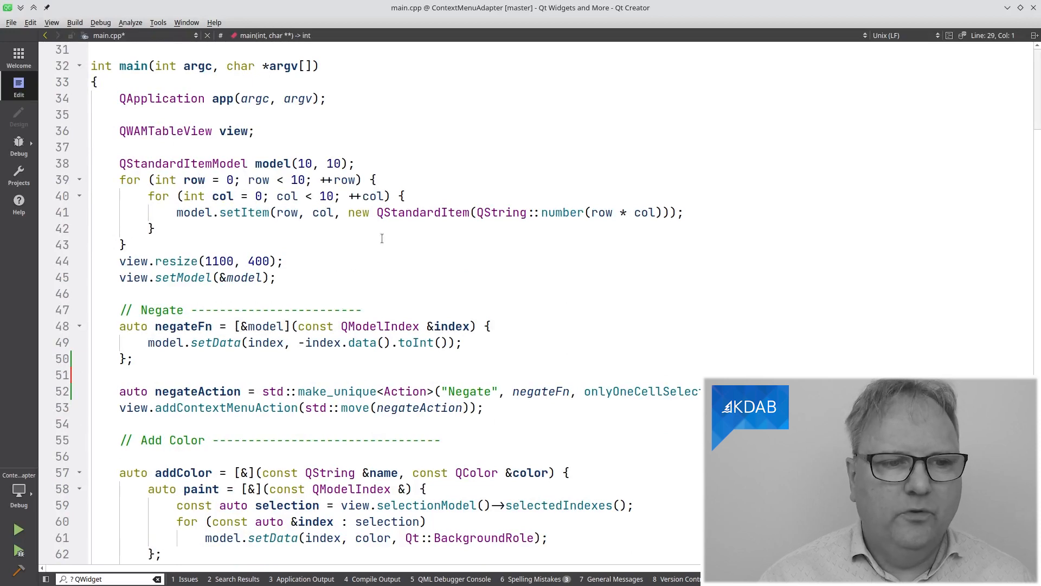
pyautogui.moveTo(266, 299)
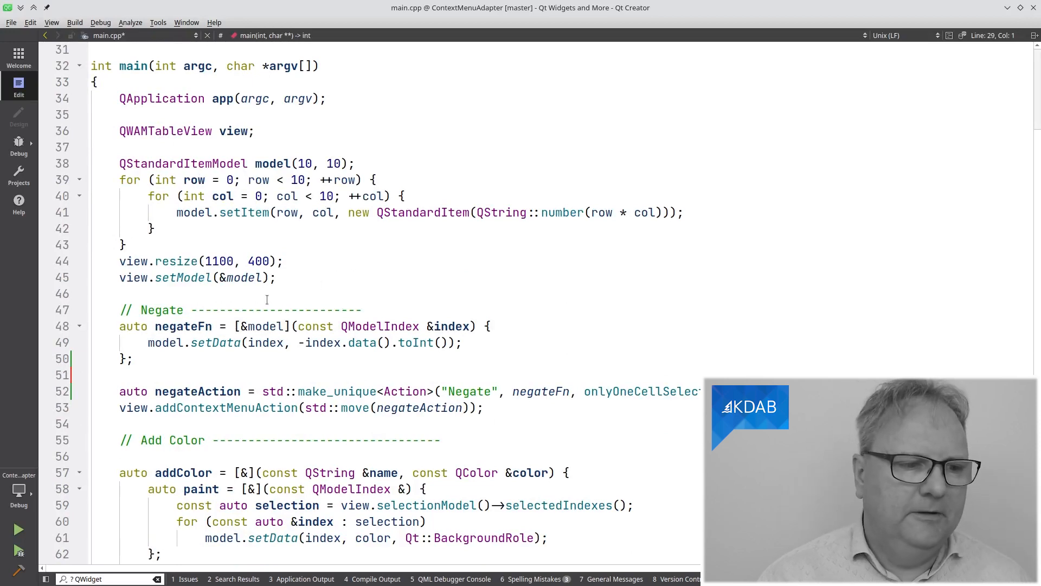
pyautogui.scroll(-3)
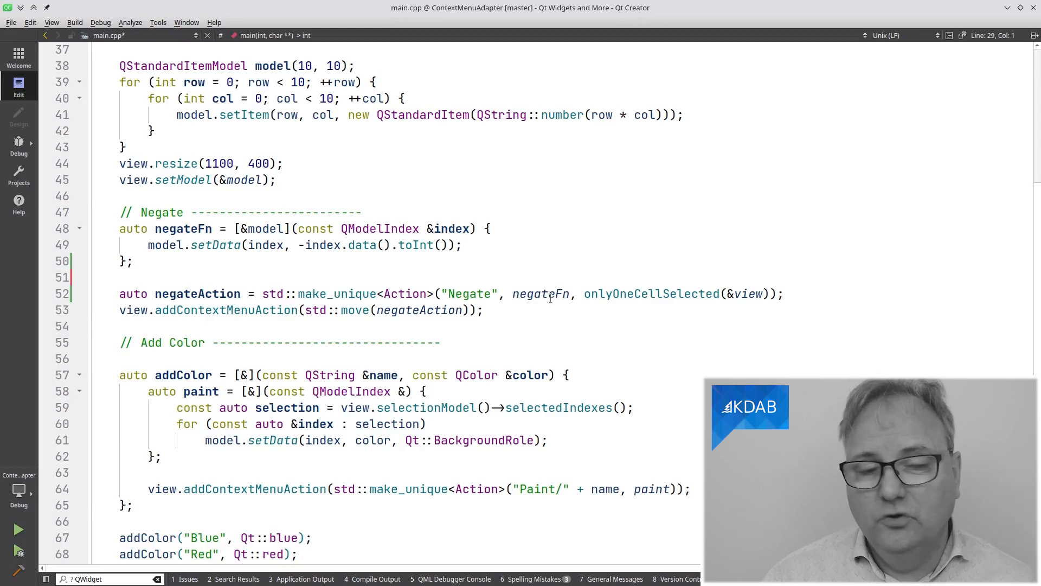
pyautogui.moveTo(538, 293)
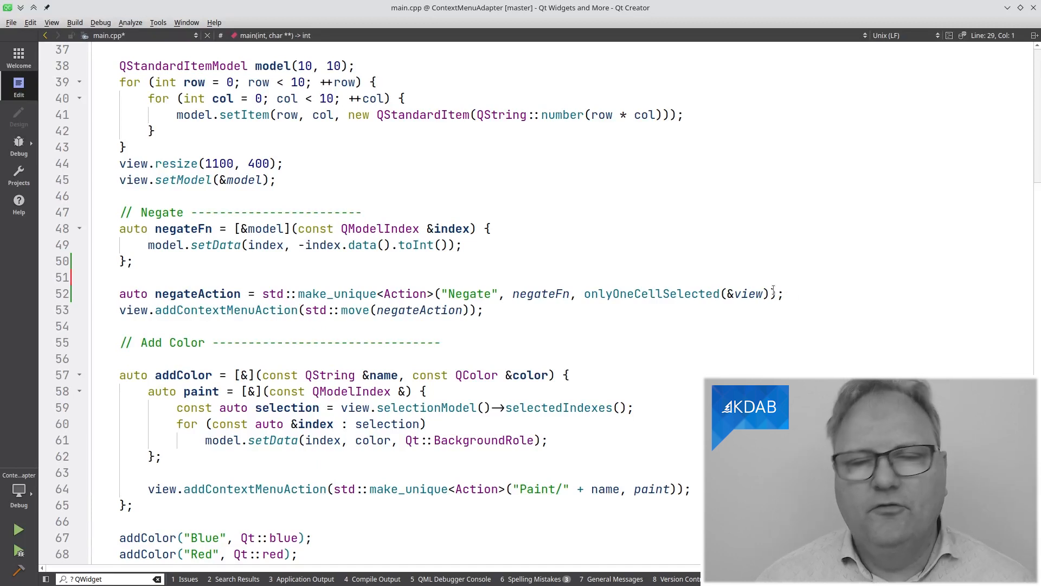
pyautogui.moveTo(761, 290)
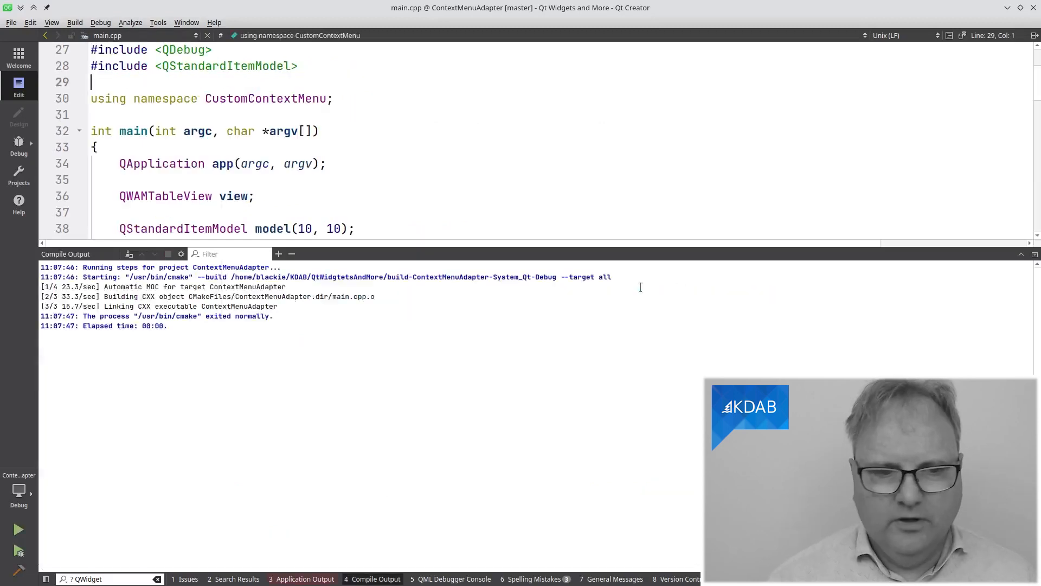
# - Negate cell 12 to -12, see Negate disabled for a multi-cell block, then close the demo
pyautogui.rightClick(457, 261)
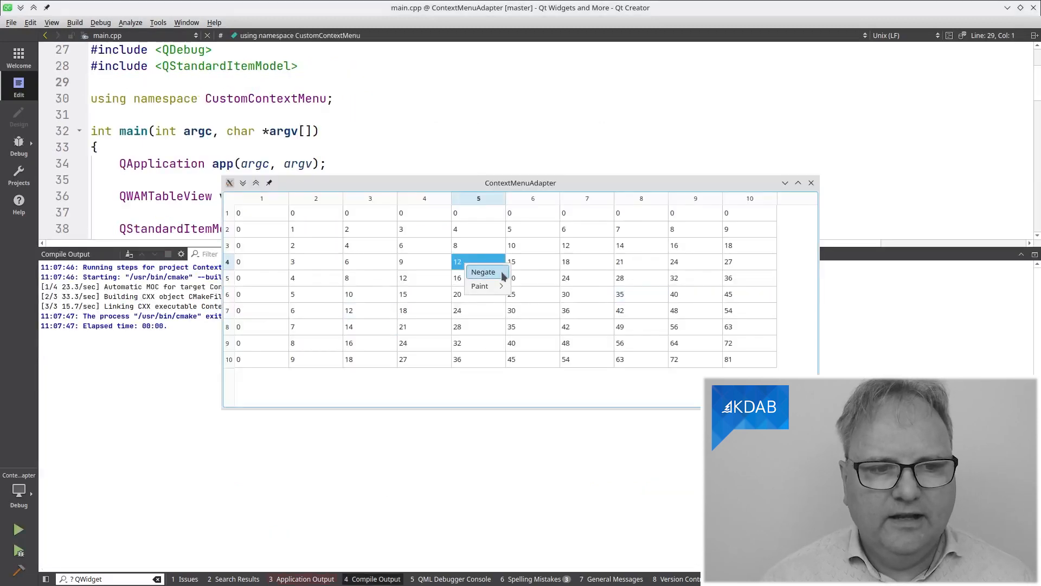
pyautogui.click(483, 271)
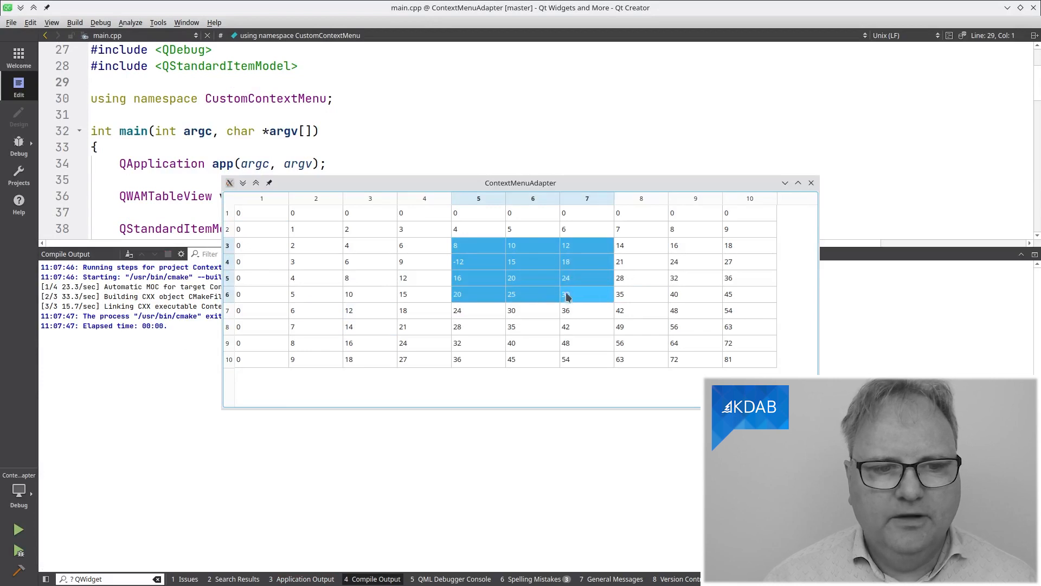
pyautogui.rightClick(565, 293)
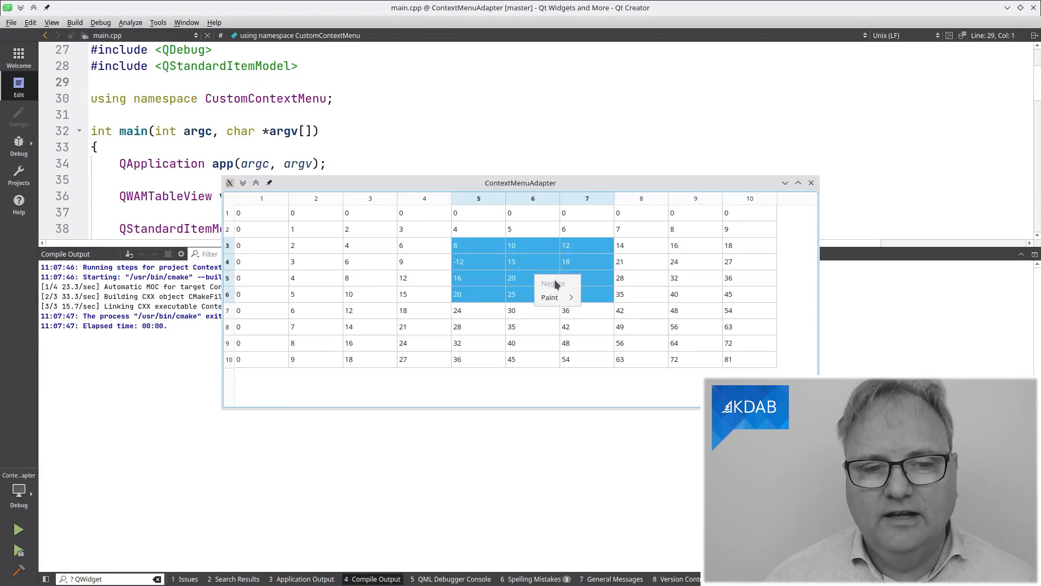
pyautogui.moveTo(816, 188)
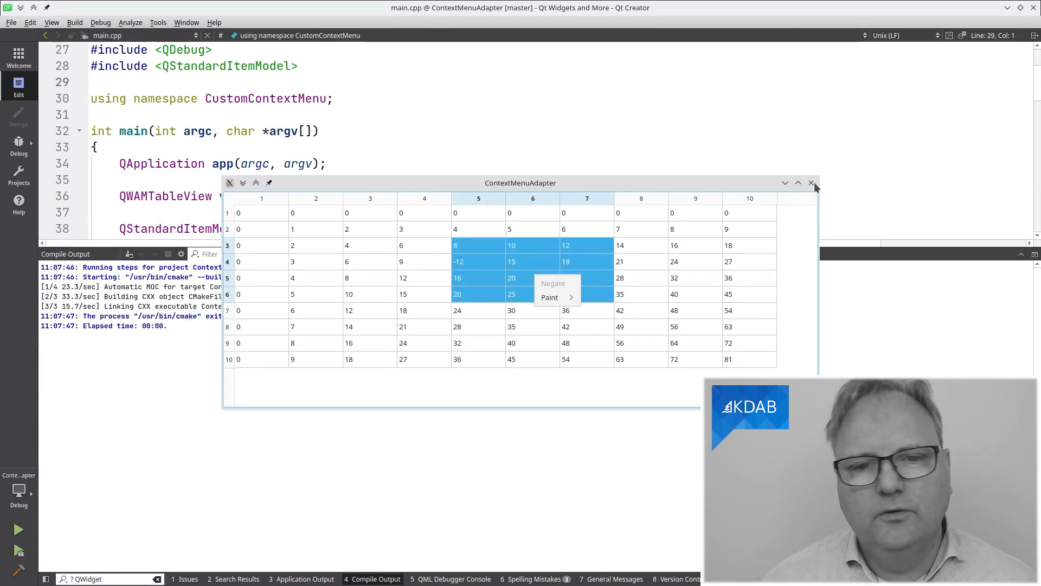
pyautogui.click(812, 183)
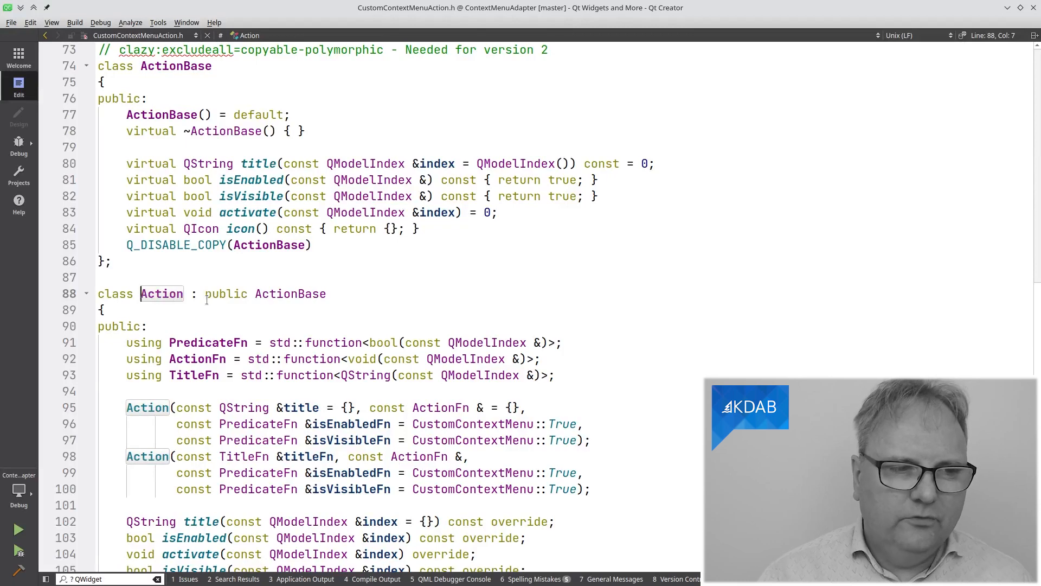
# - Replace the Negate title with a TitleFn lambda returning "Negate " plus the cell value, and run
pyautogui.scroll(-3)
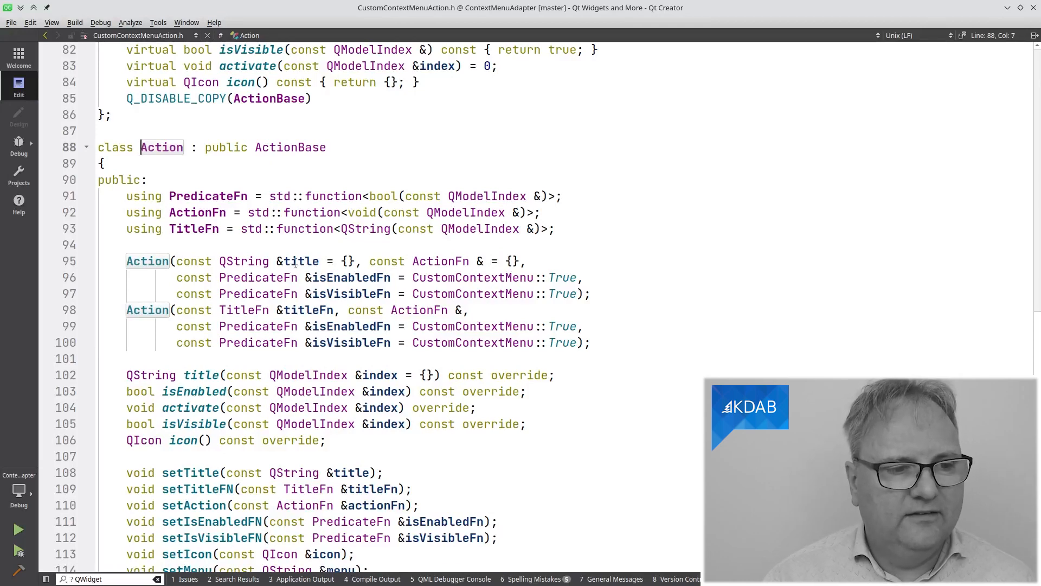
pyautogui.click(243, 310)
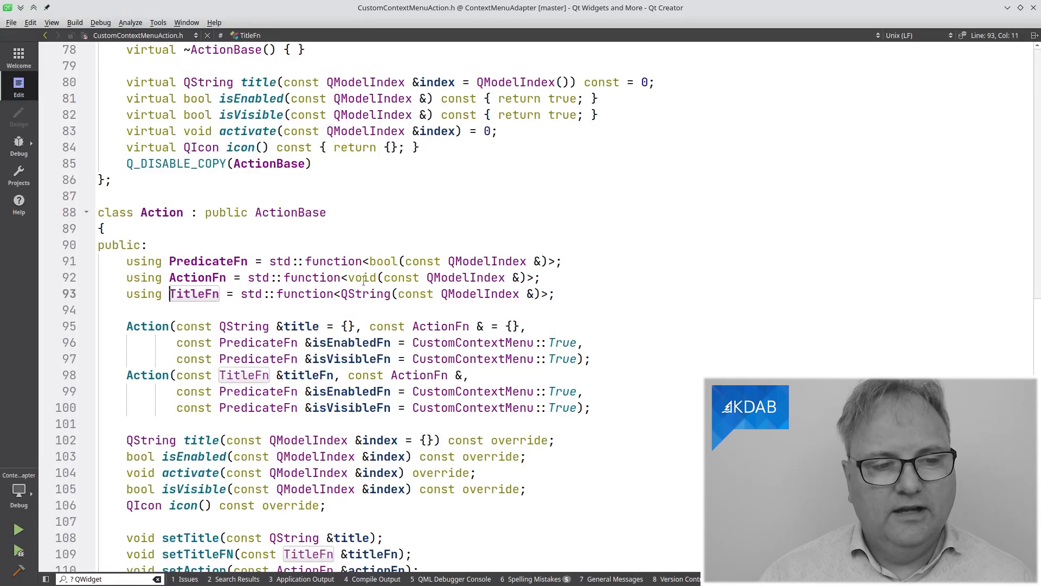
pyautogui.click(107, 35)
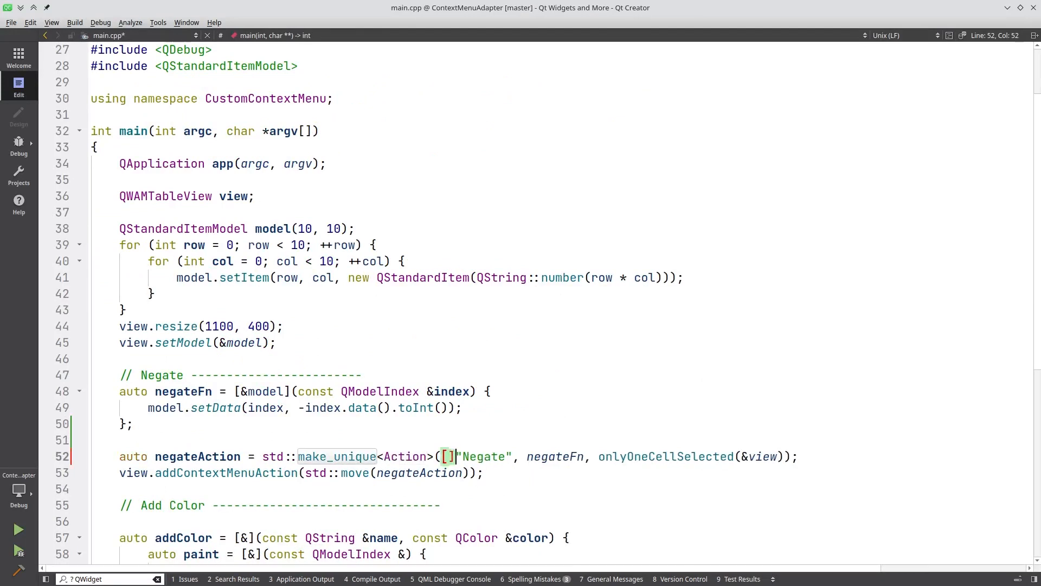
pyautogui.write('(const auto& index) {return "Negate " + index.data().toString()')
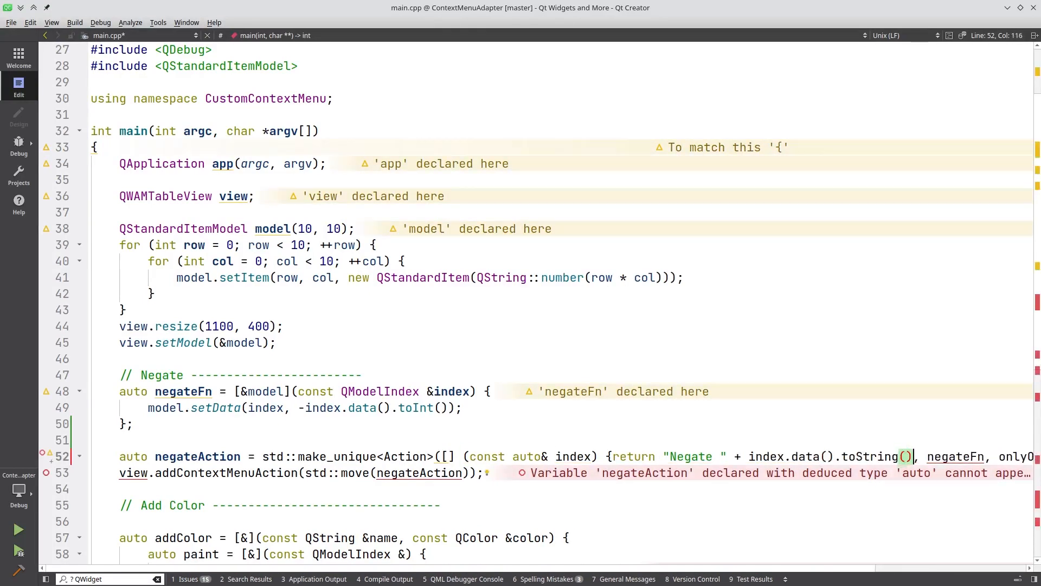
pyautogui.click(18, 529)
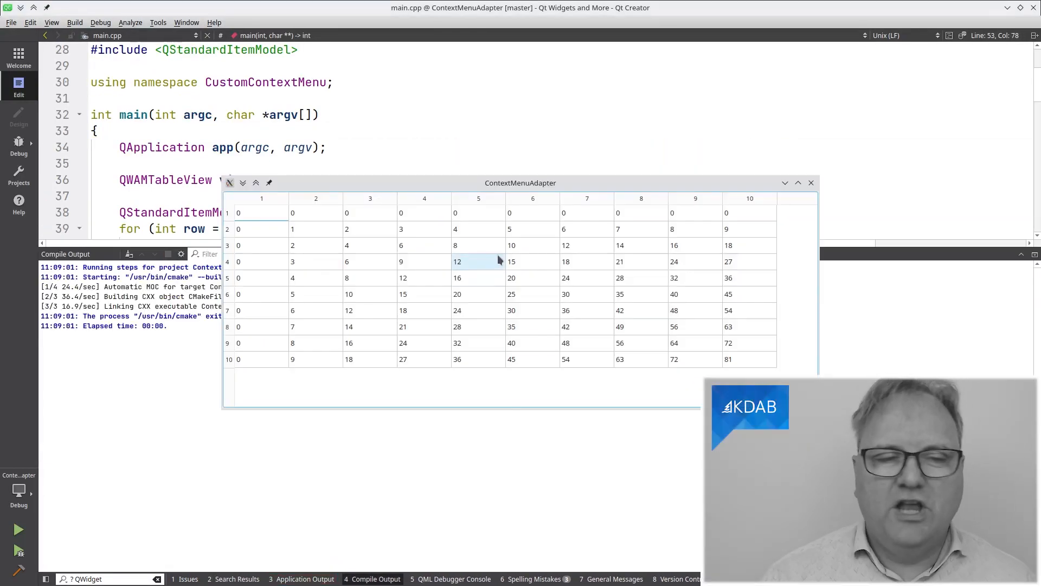
# - Turn cell 12 into -12 via the "Negate 12" menu entry, then close the demo
pyautogui.rightClick(457, 261)
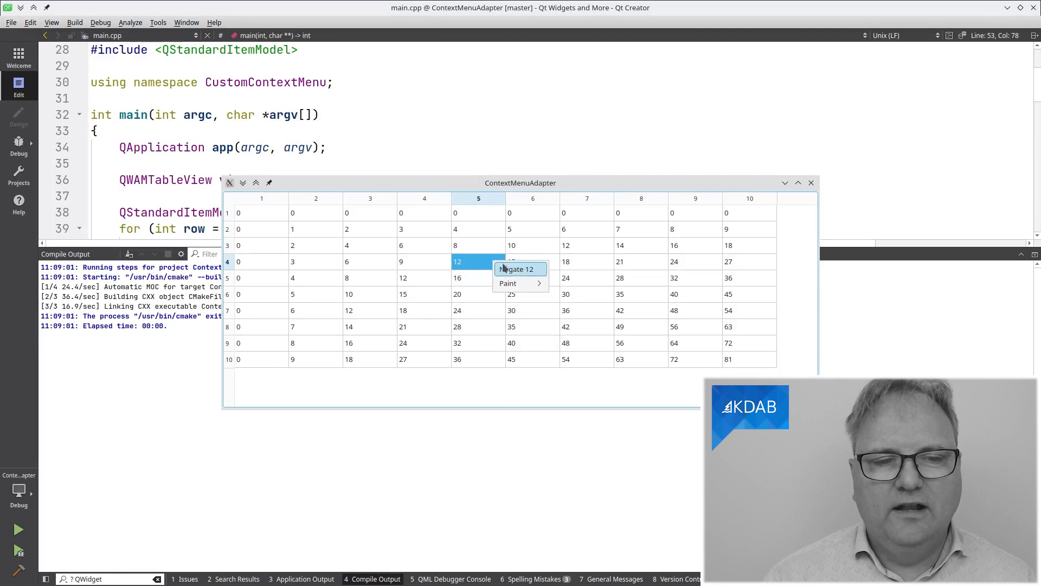
pyautogui.click(516, 269)
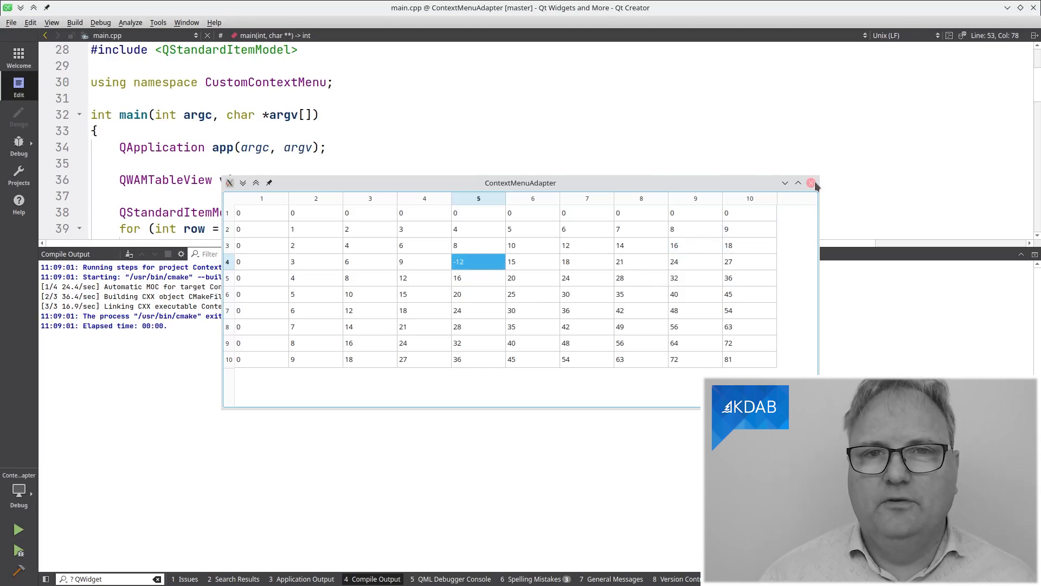
pyautogui.click(811, 183)
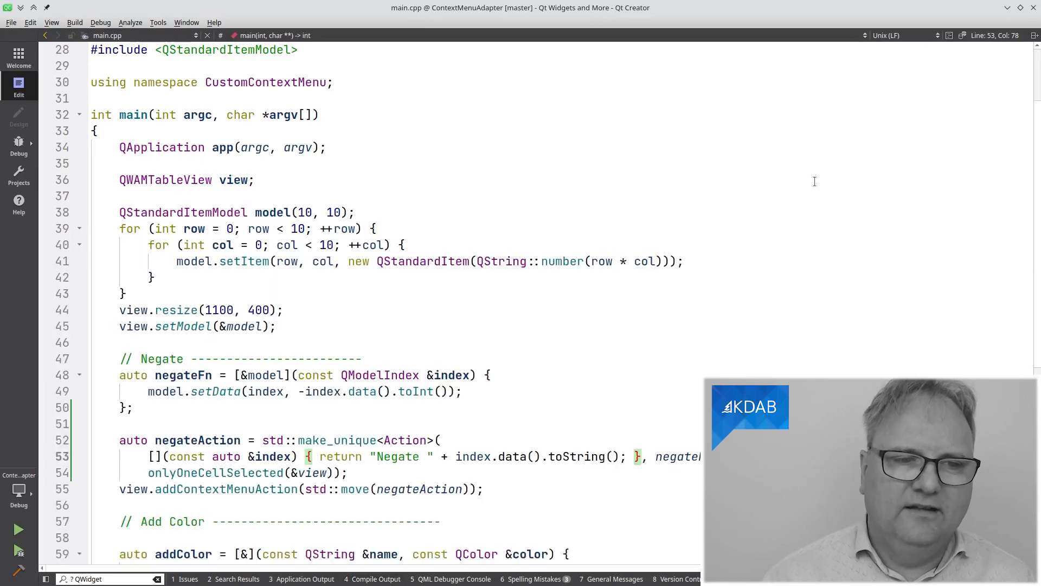
pyautogui.scroll(-3)
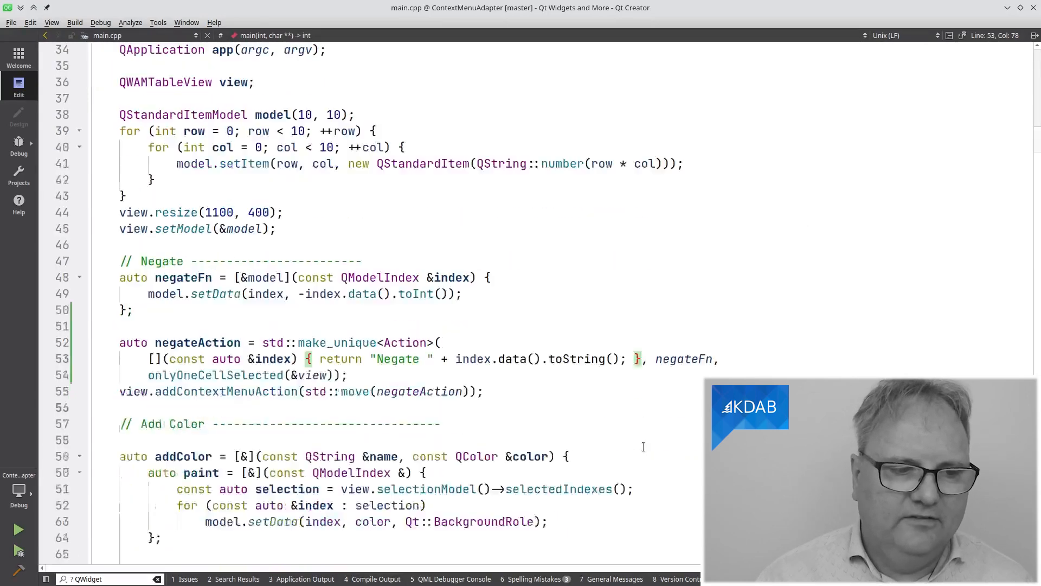
pyautogui.scroll(-3)
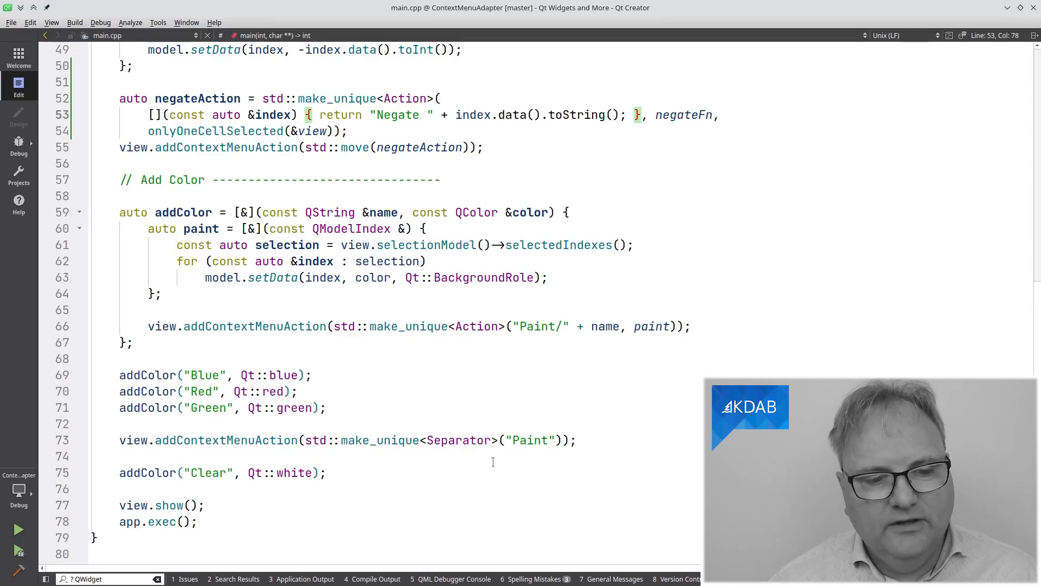
pyautogui.click(460, 440)
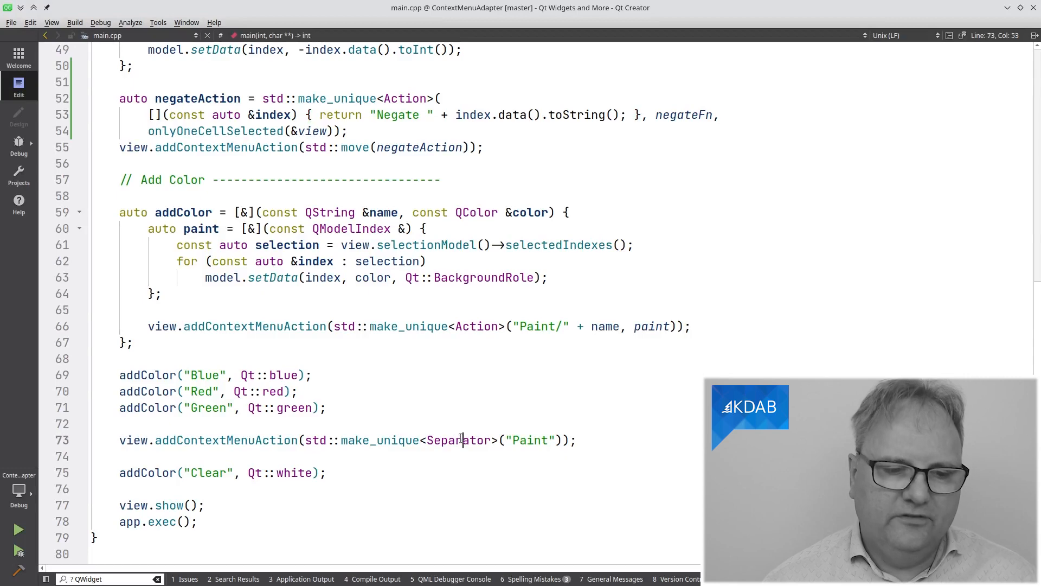